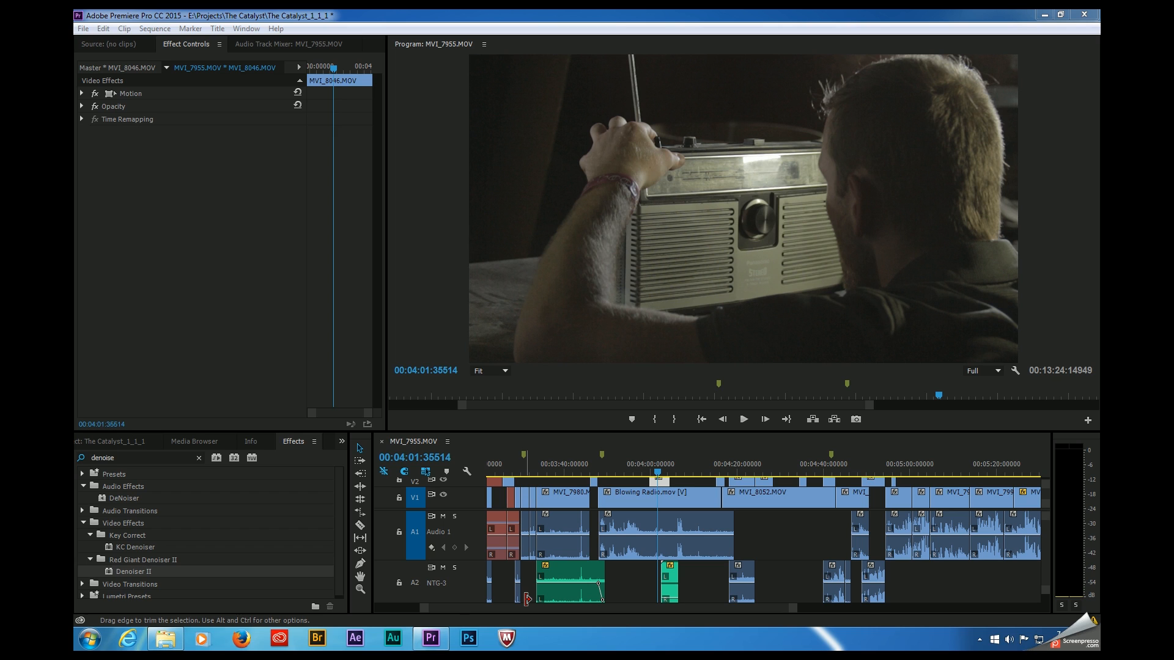
{"action": "mouse_move", "coordinate": [904, 202]}
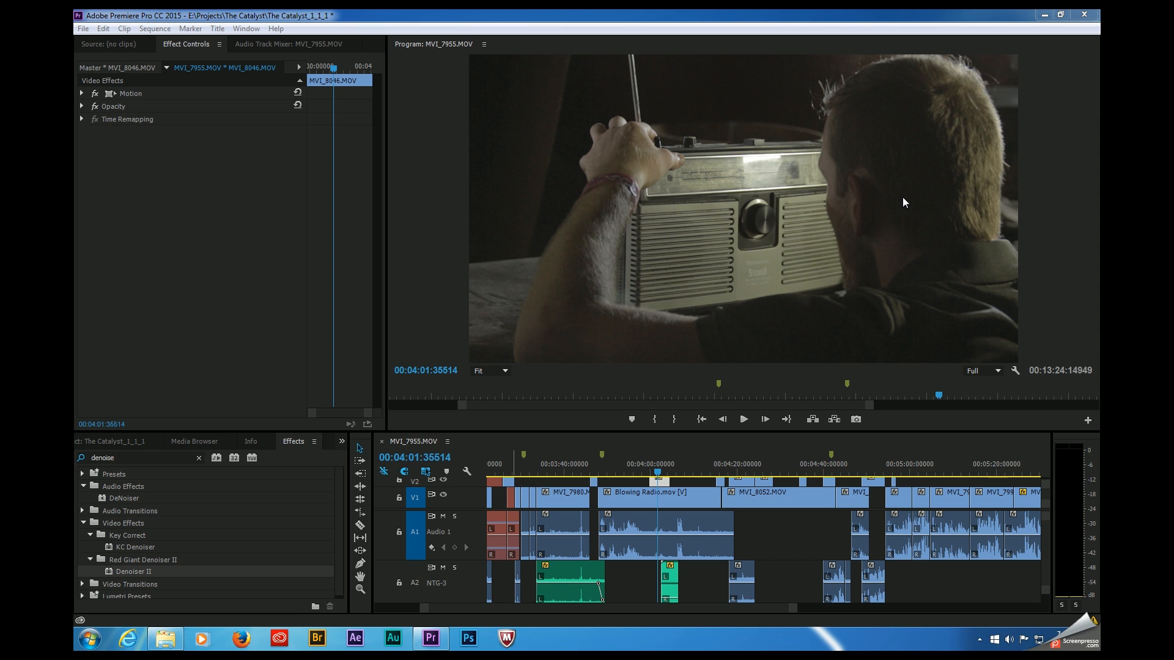
{"action": "mouse_move", "coordinate": [517, 485]}
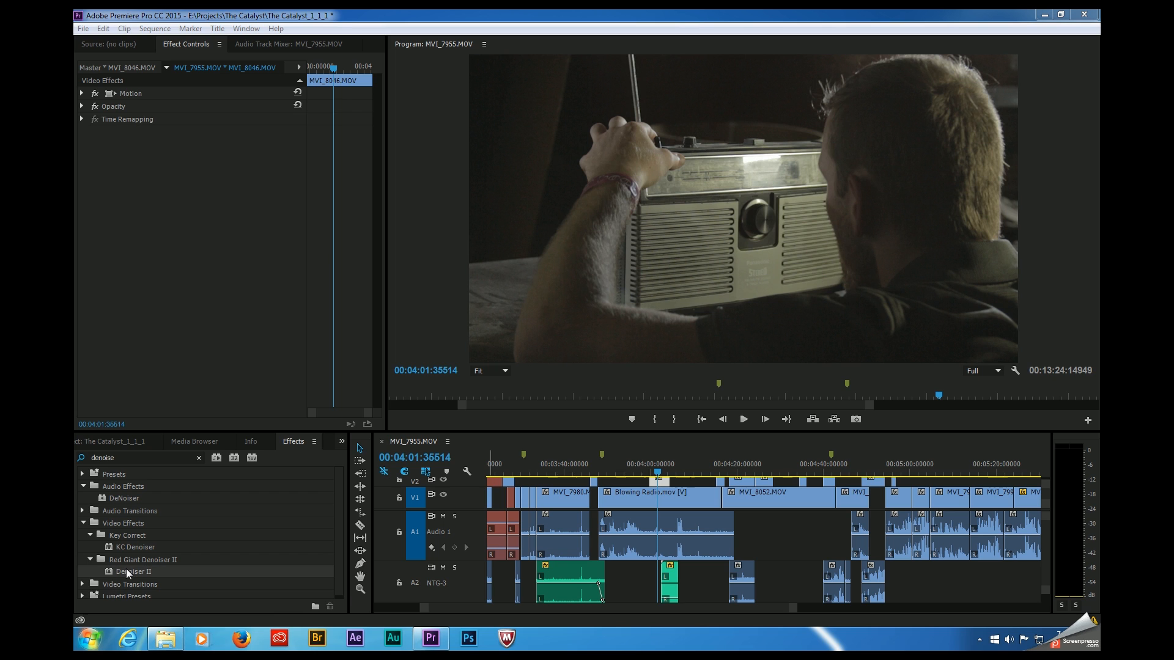
Apply Denoiser II, then replace the V2 radio clip with a linked After Effects composition
{"action": "double_click", "coordinate": [126, 571]}
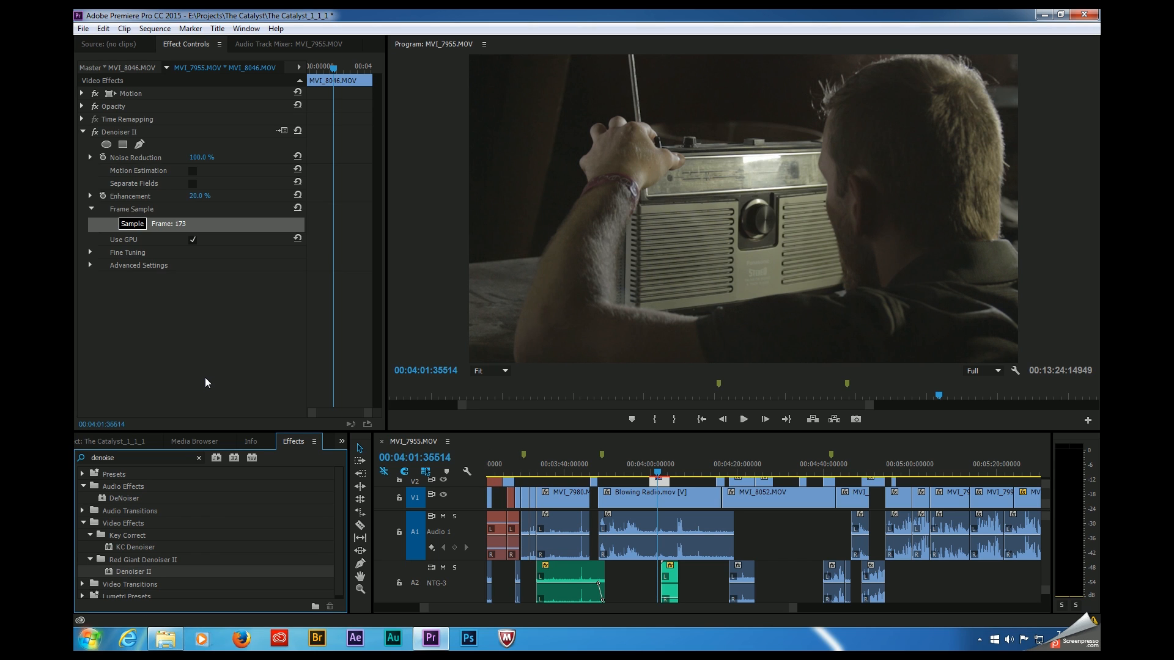
{"action": "mouse_move", "coordinate": [178, 191]}
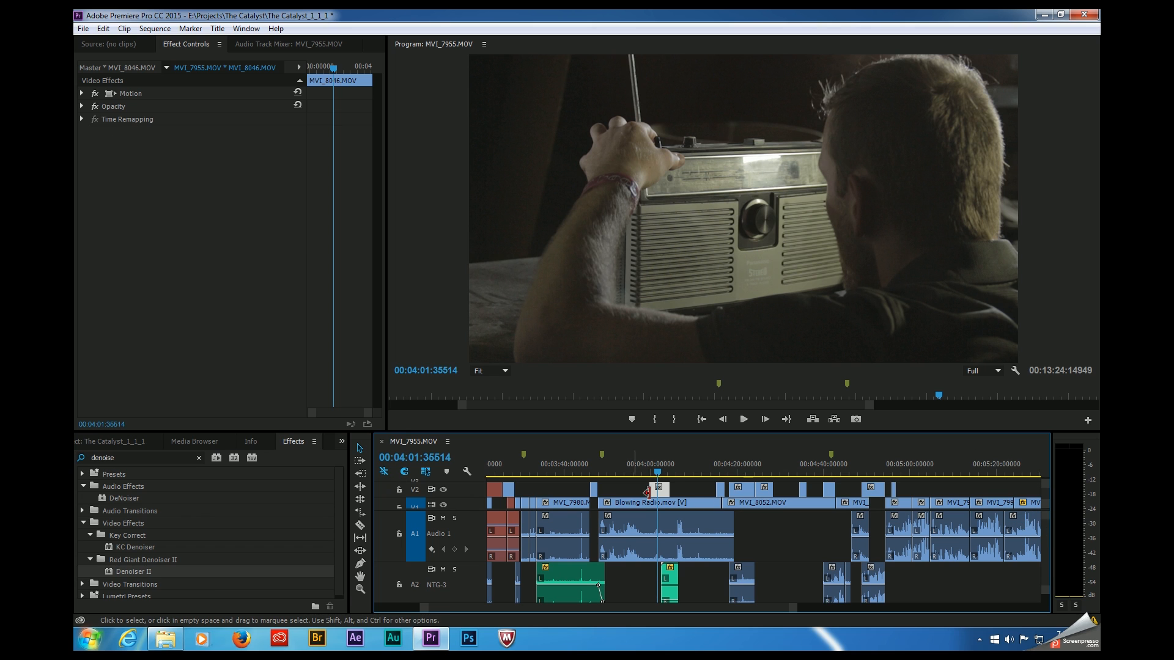
{"action": "right_click", "coordinate": [646, 493]}
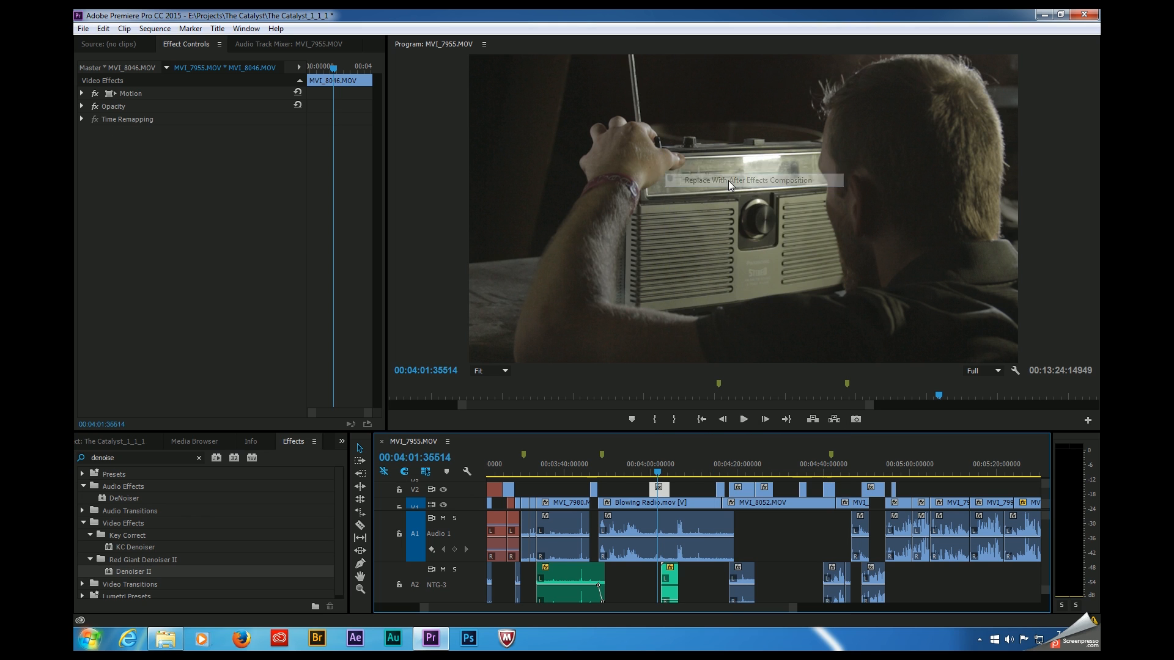
{"action": "left_click", "coordinate": [745, 179]}
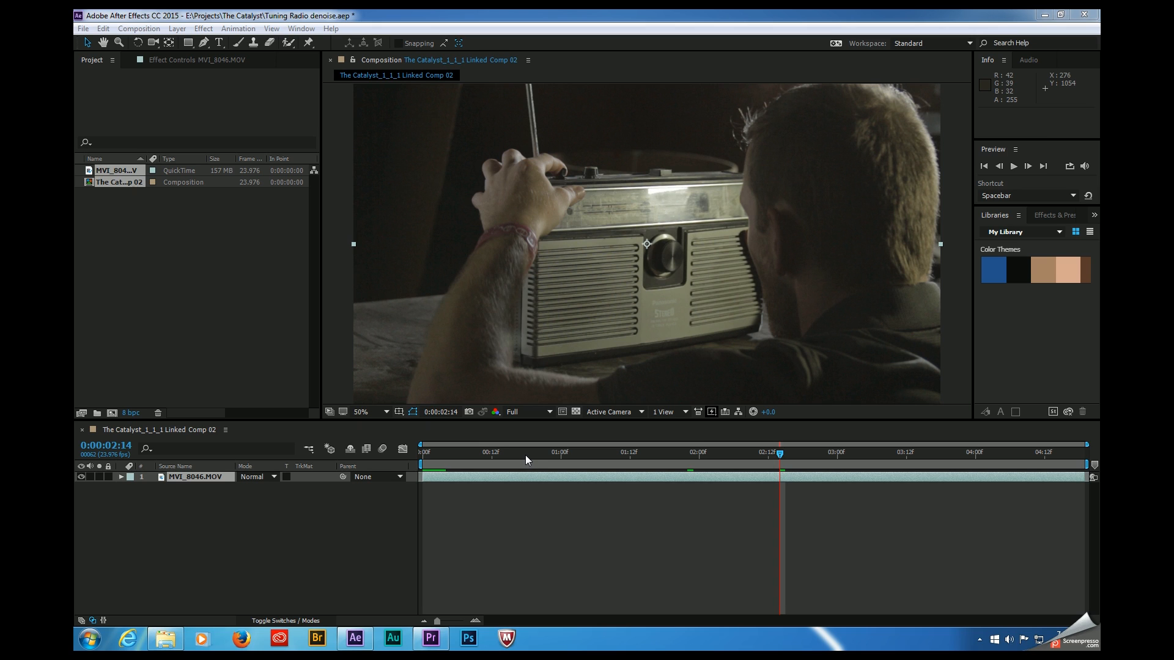
{"action": "mouse_move", "coordinate": [517, 470]}
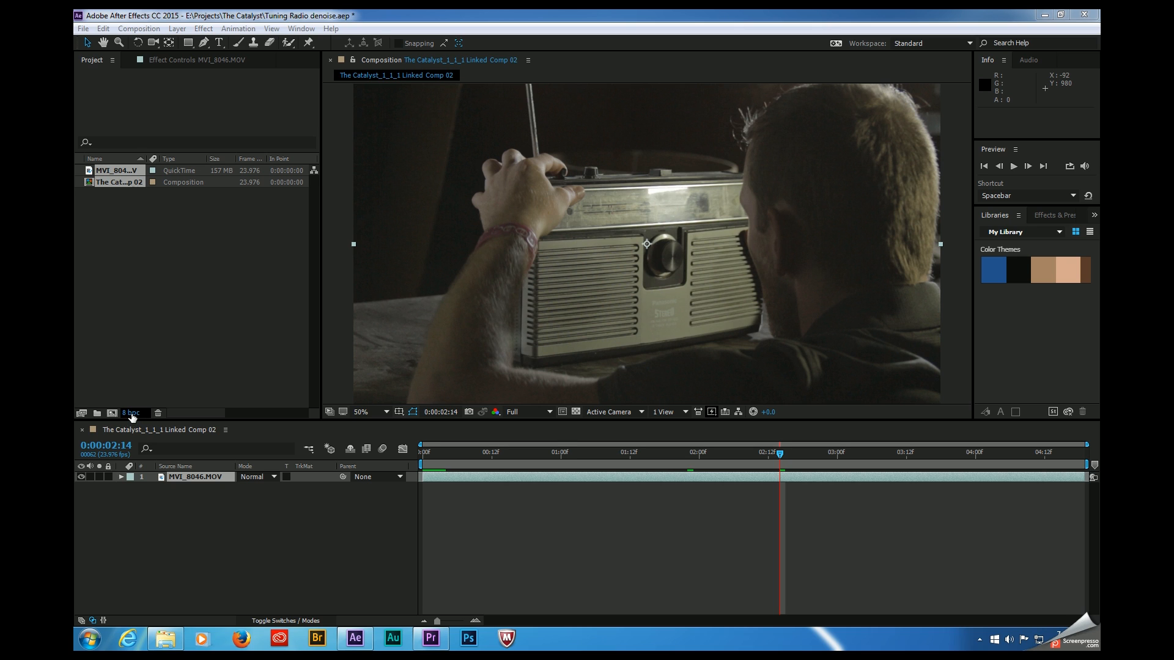
Switch the After Effects project from 8 bpc to 16 bpc
{"action": "left_click", "coordinate": [132, 413]}
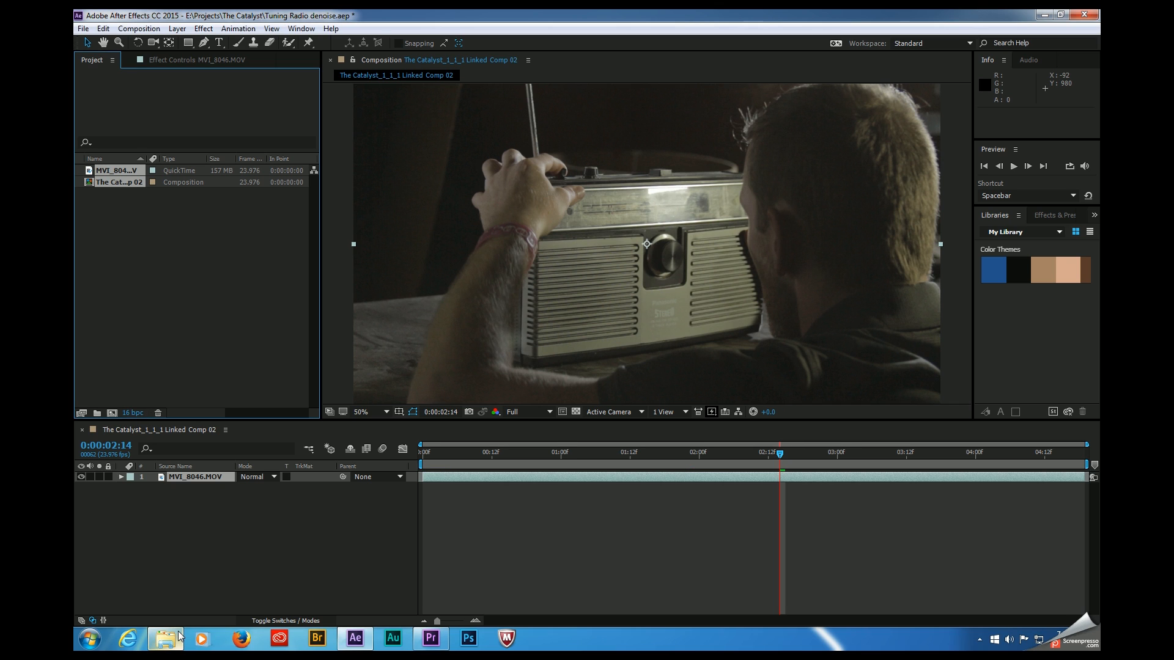
{"action": "mouse_move", "coordinate": [344, 611]}
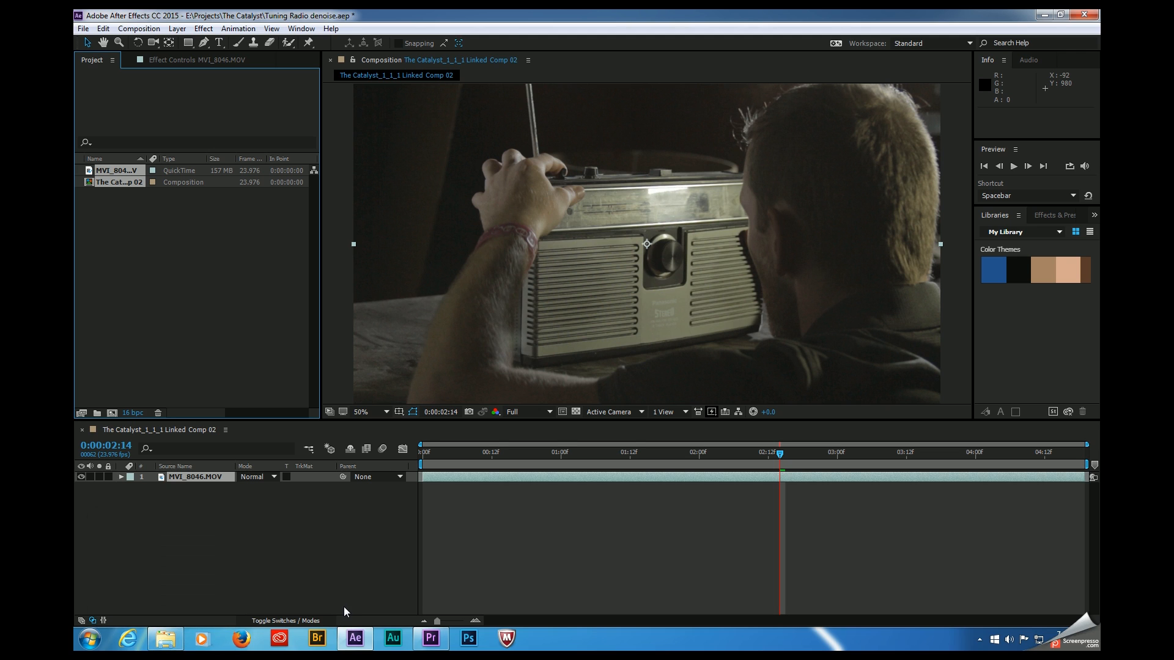
{"action": "mouse_move", "coordinate": [350, 612]}
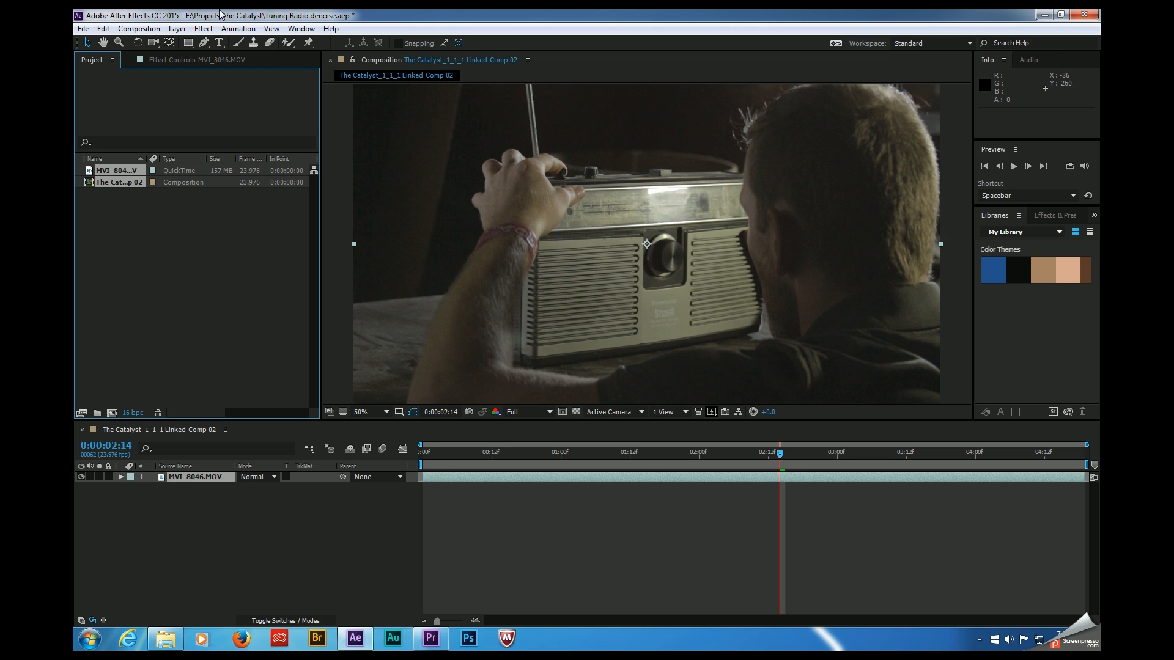
Apply Denoiser II to the radio footage with noise reduction at 209.7%
{"action": "left_click", "coordinate": [203, 29]}
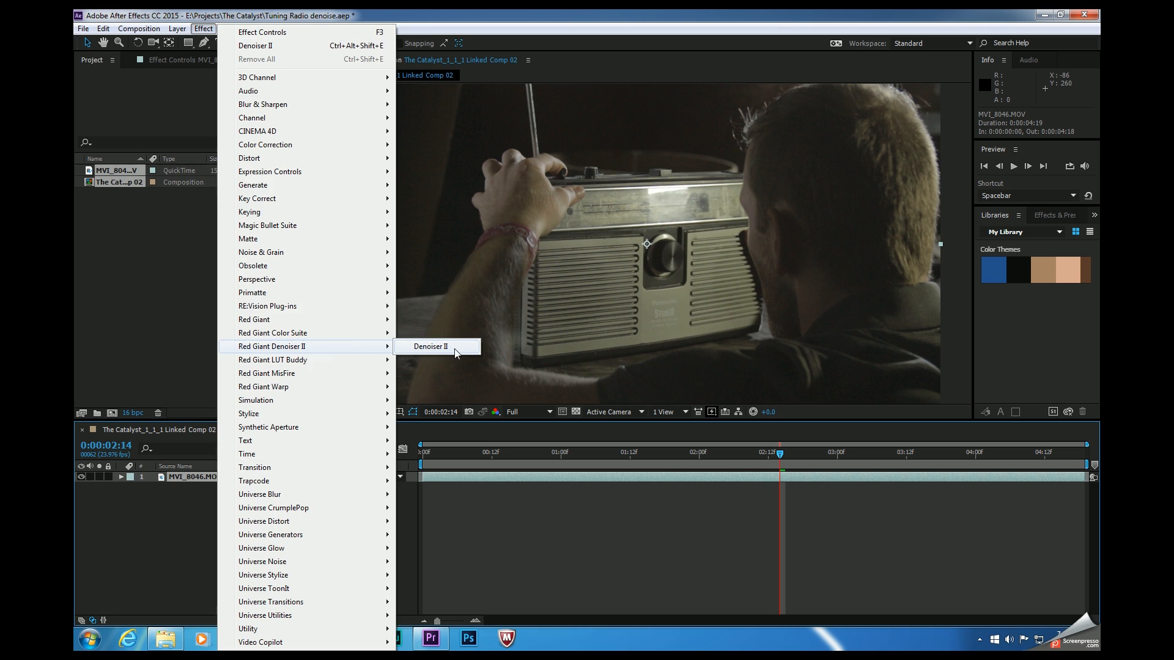
{"action": "left_click", "coordinate": [430, 346]}
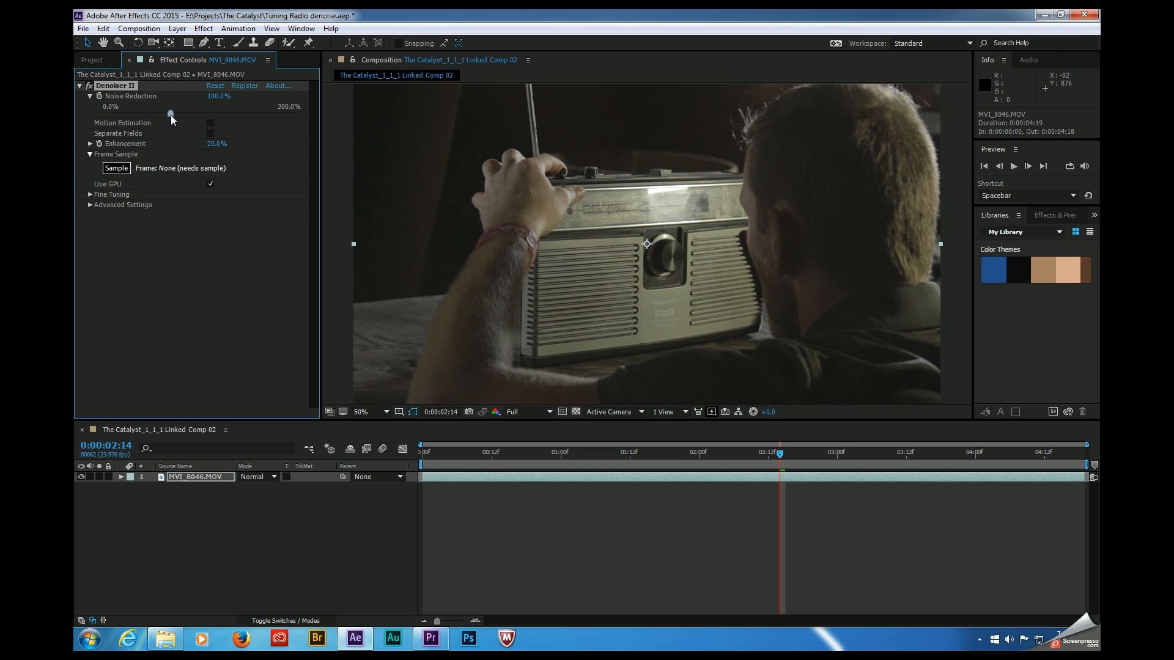
{"action": "left_click_drag", "start_coordinate": [170, 114], "coordinate": [239, 114]}
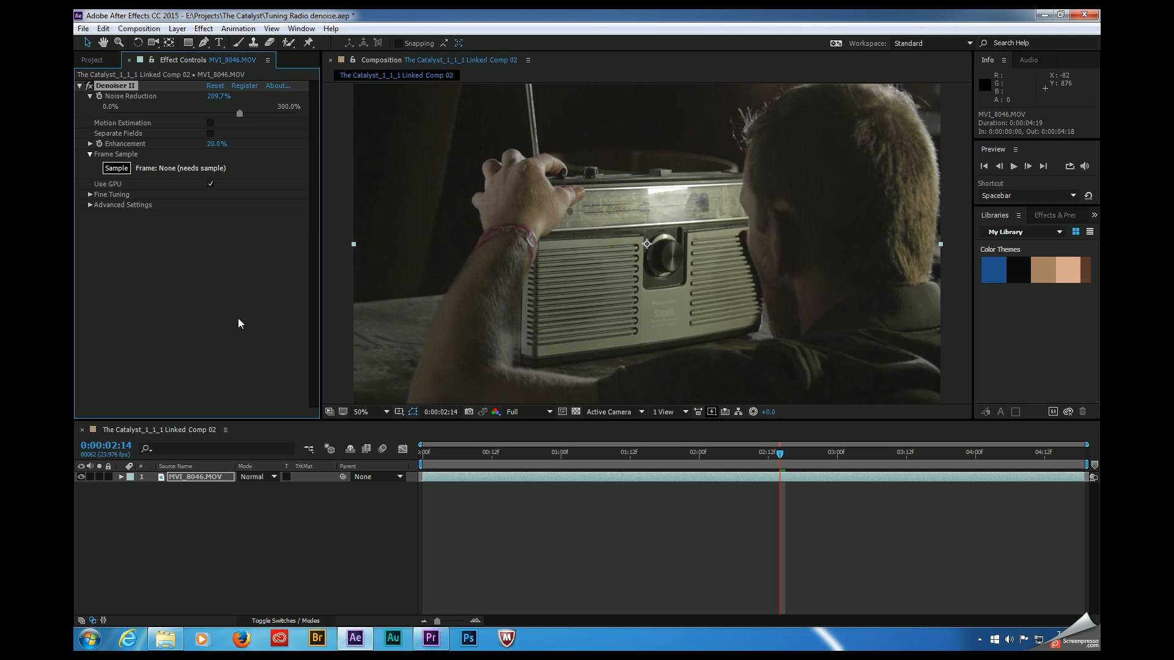
{"action": "mouse_move", "coordinate": [92, 210]}
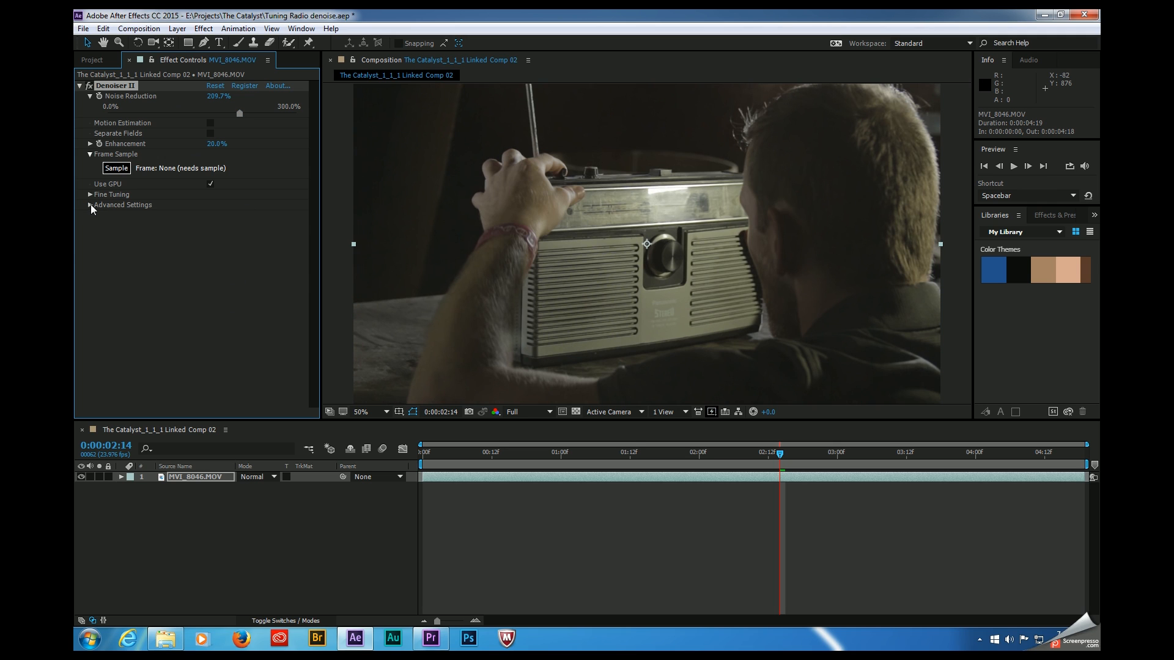
Set the Advanced Settings shadow offset to 31%
{"action": "left_click", "coordinate": [90, 204]}
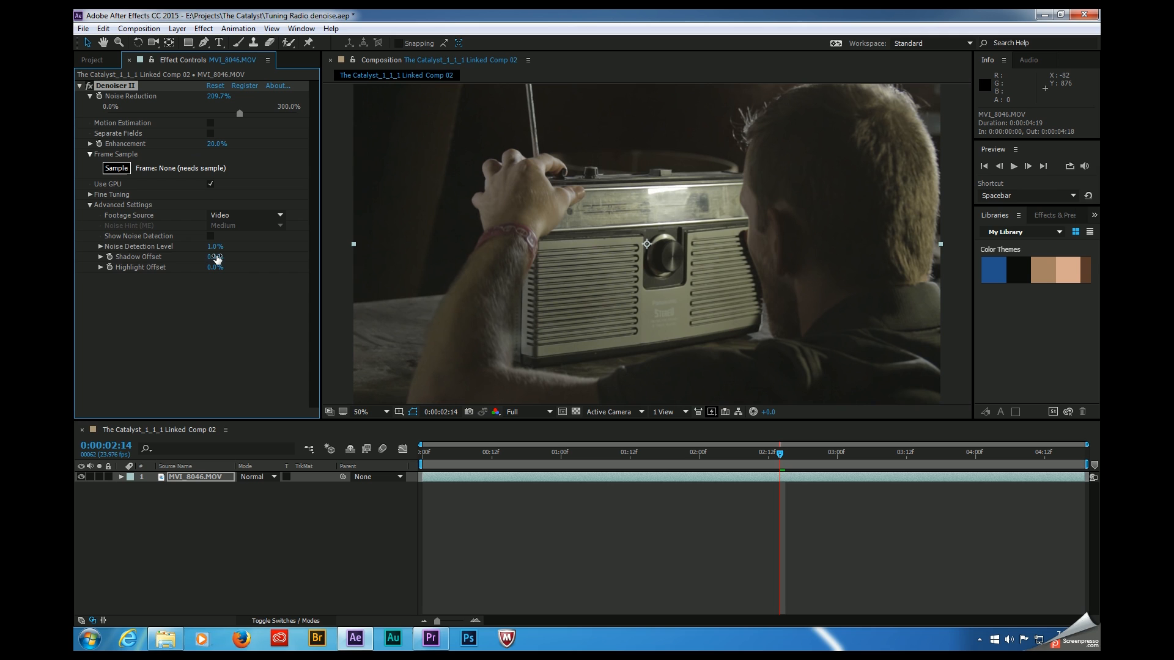
{"action": "left_click_drag", "start_coordinate": [215, 256], "coordinate": [236, 256]}
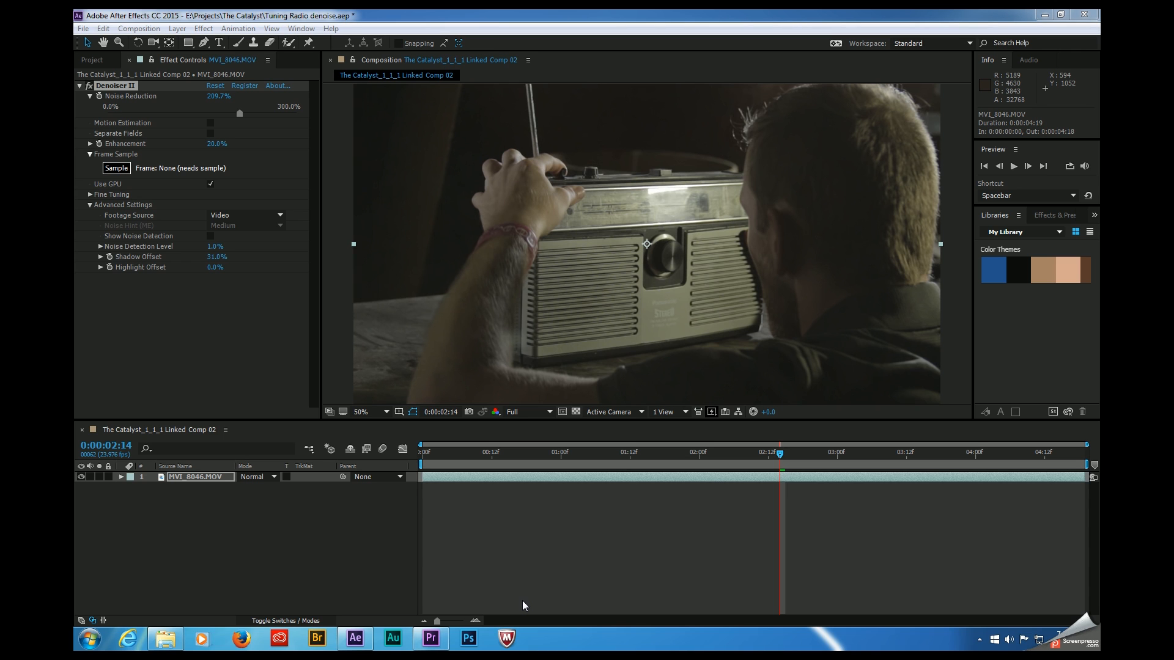
Render and Replace the linked comp as QuickTime GoPro CineForm beside the original media
{"action": "left_click", "coordinate": [430, 639]}
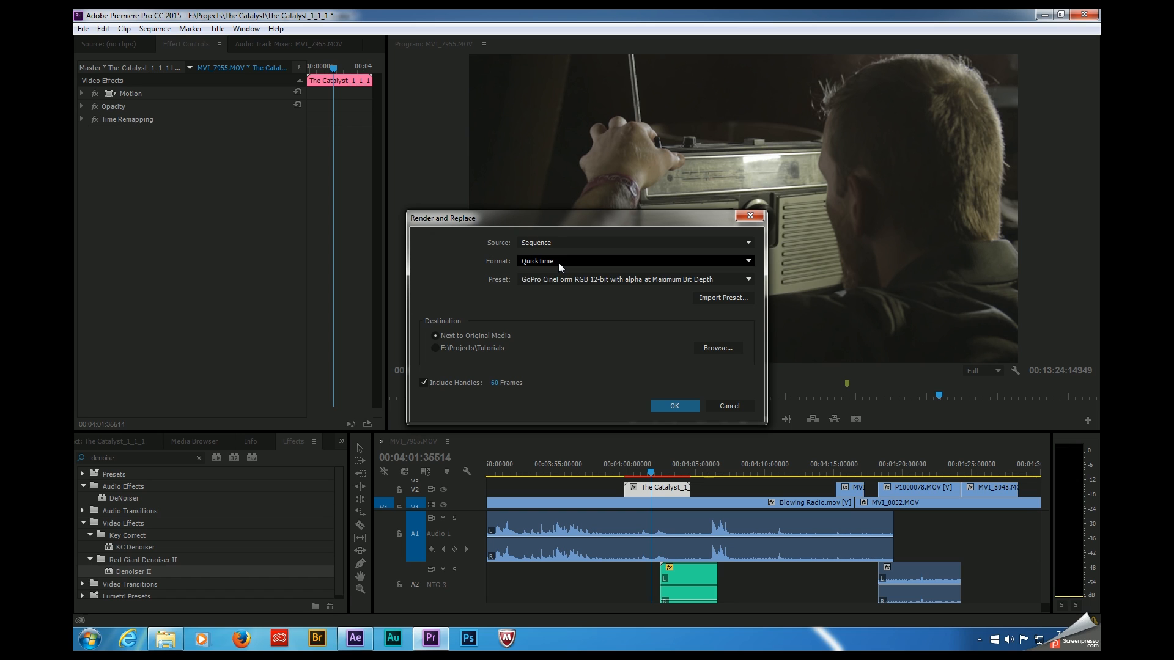
{"action": "mouse_move", "coordinate": [654, 304]}
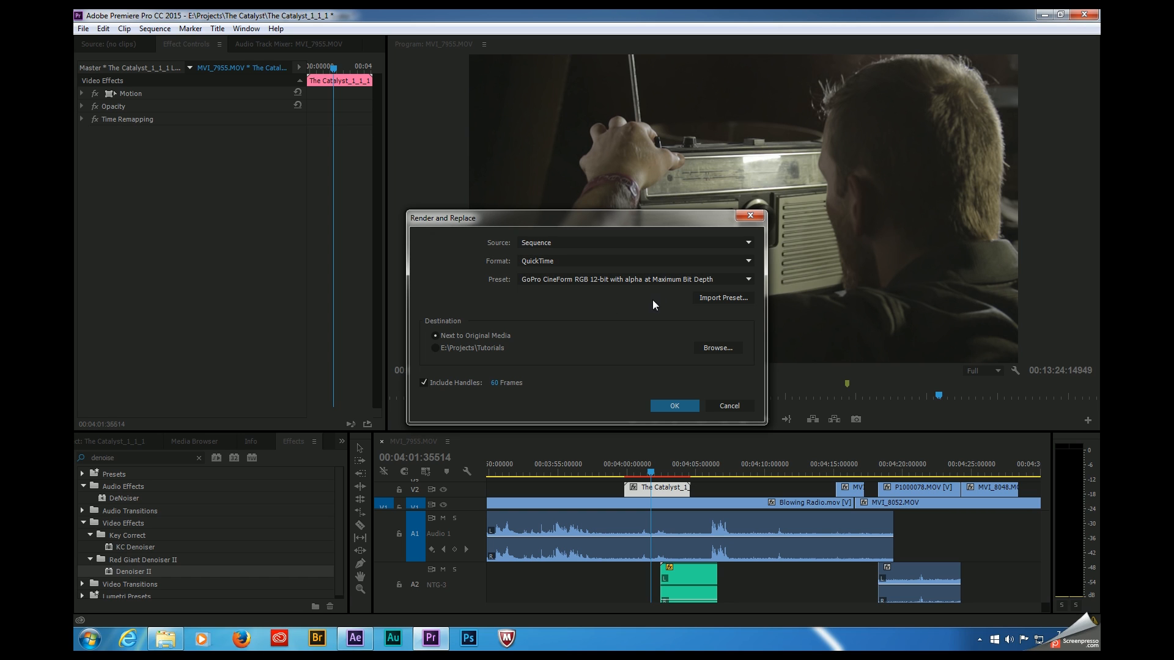
{"action": "mouse_move", "coordinate": [474, 361]}
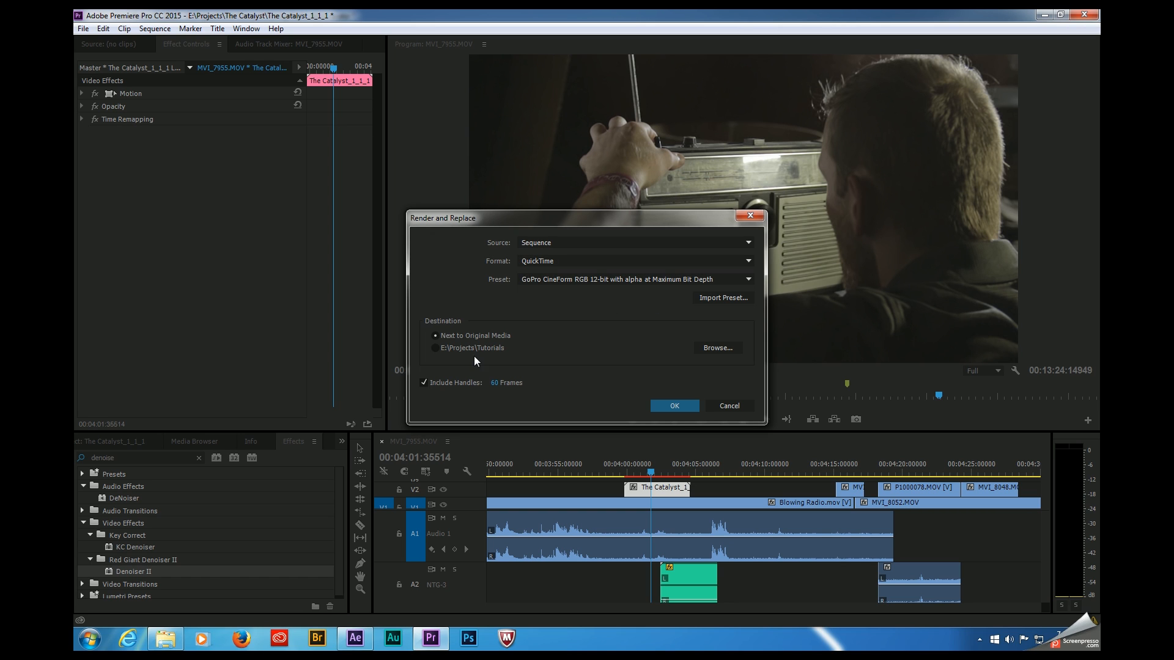
{"action": "mouse_move", "coordinate": [513, 346]}
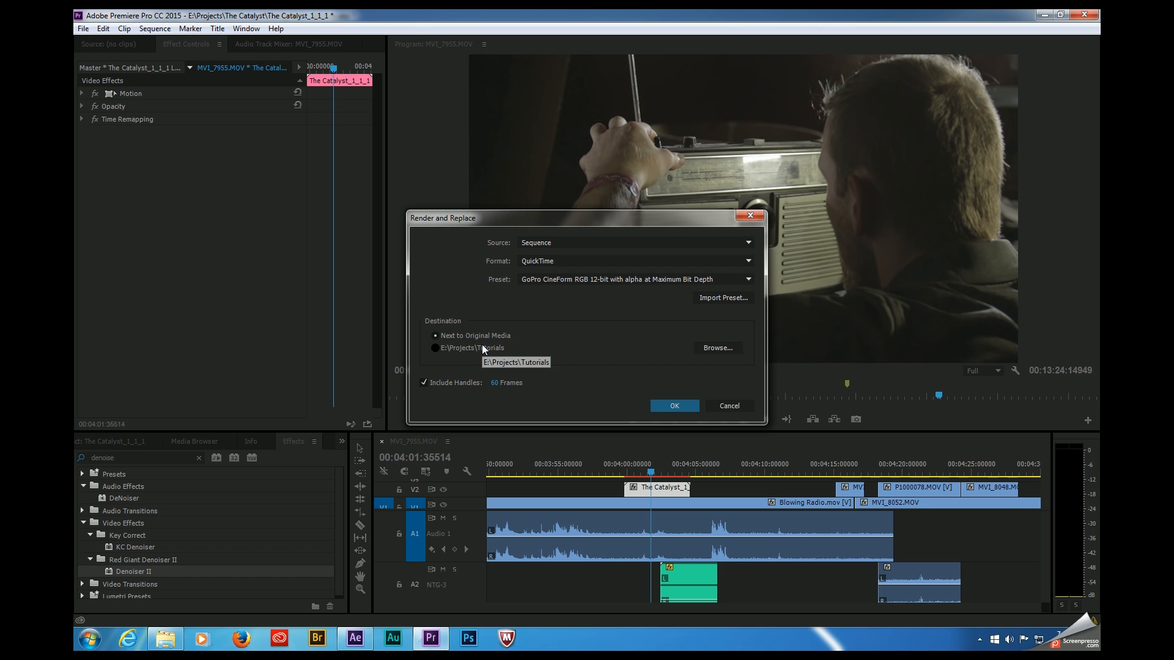
{"action": "left_click", "coordinate": [728, 405]}
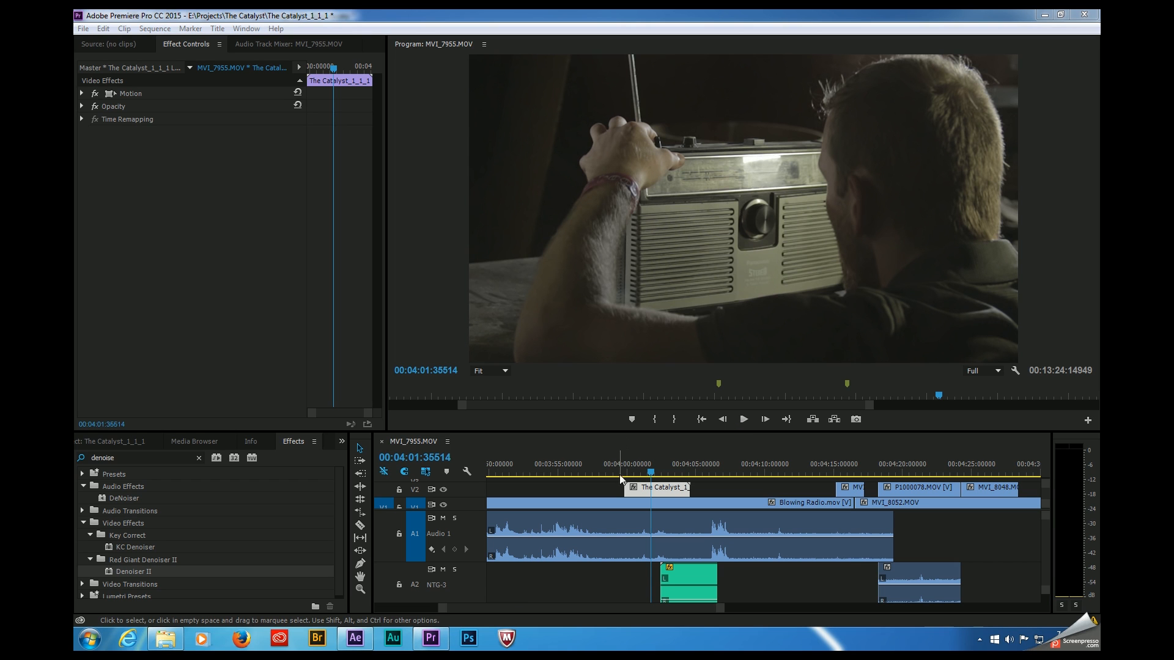
{"action": "left_click", "coordinate": [742, 419]}
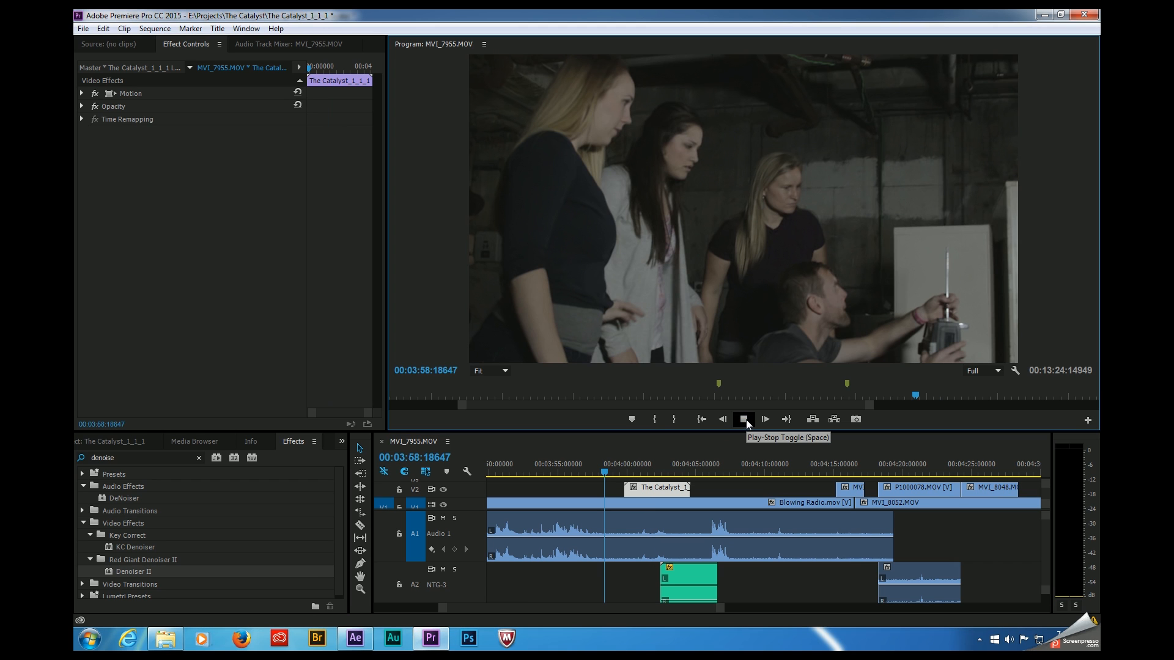
{"action": "left_click", "coordinate": [743, 418]}
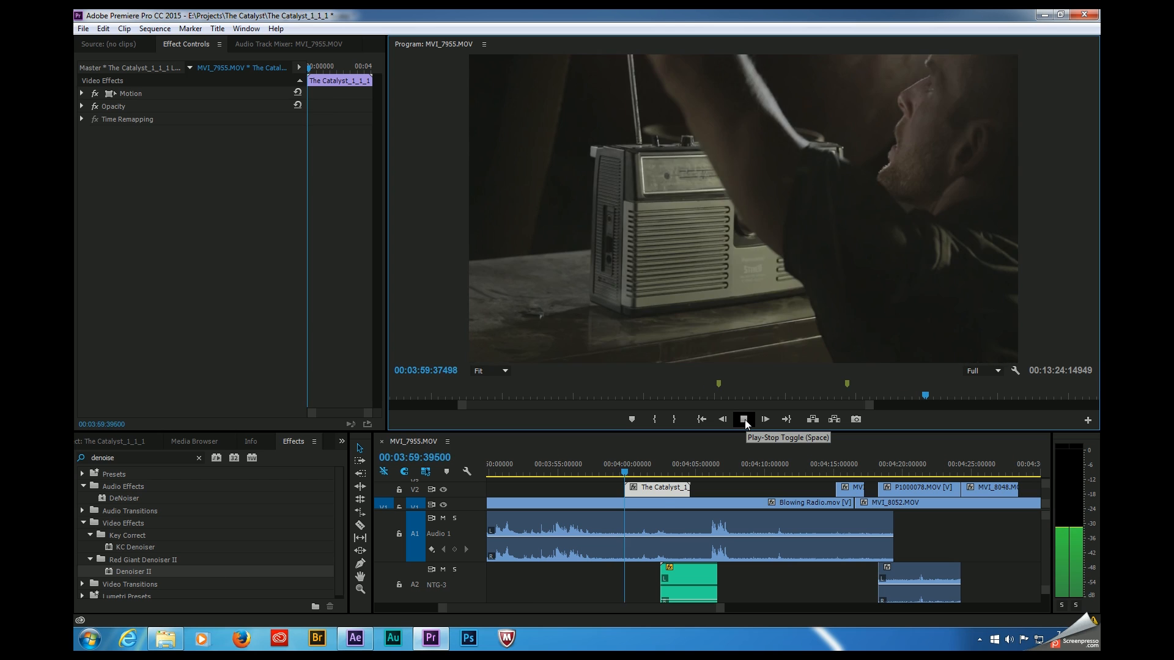
{"action": "left_click", "coordinate": [743, 418]}
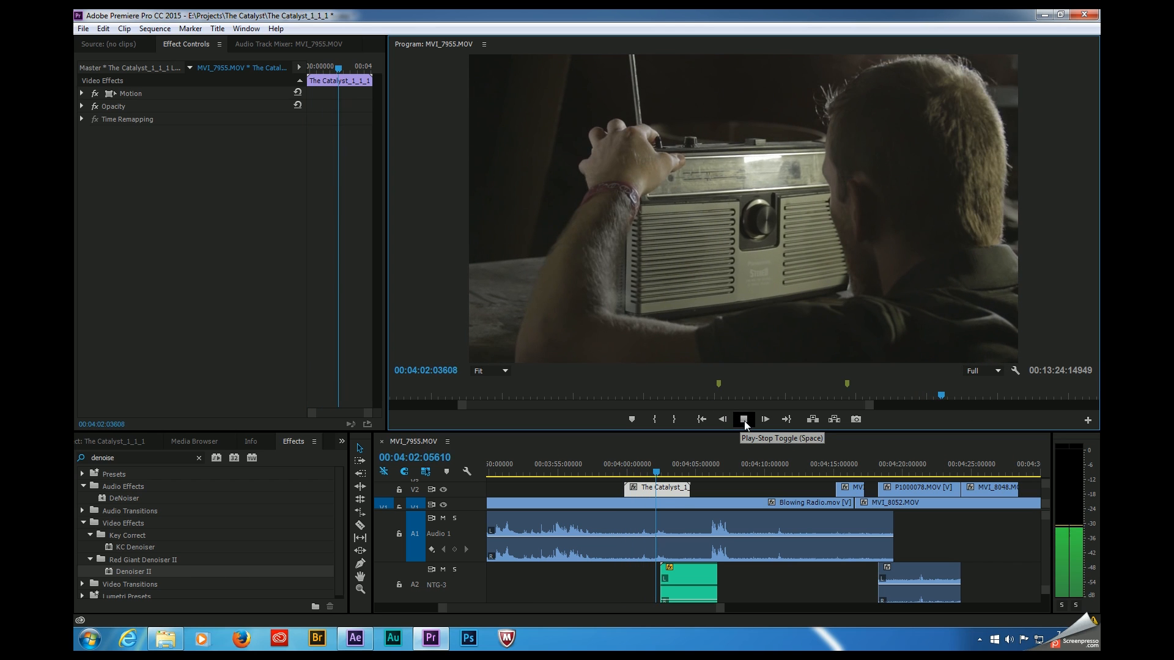
{"action": "left_click", "coordinate": [742, 418]}
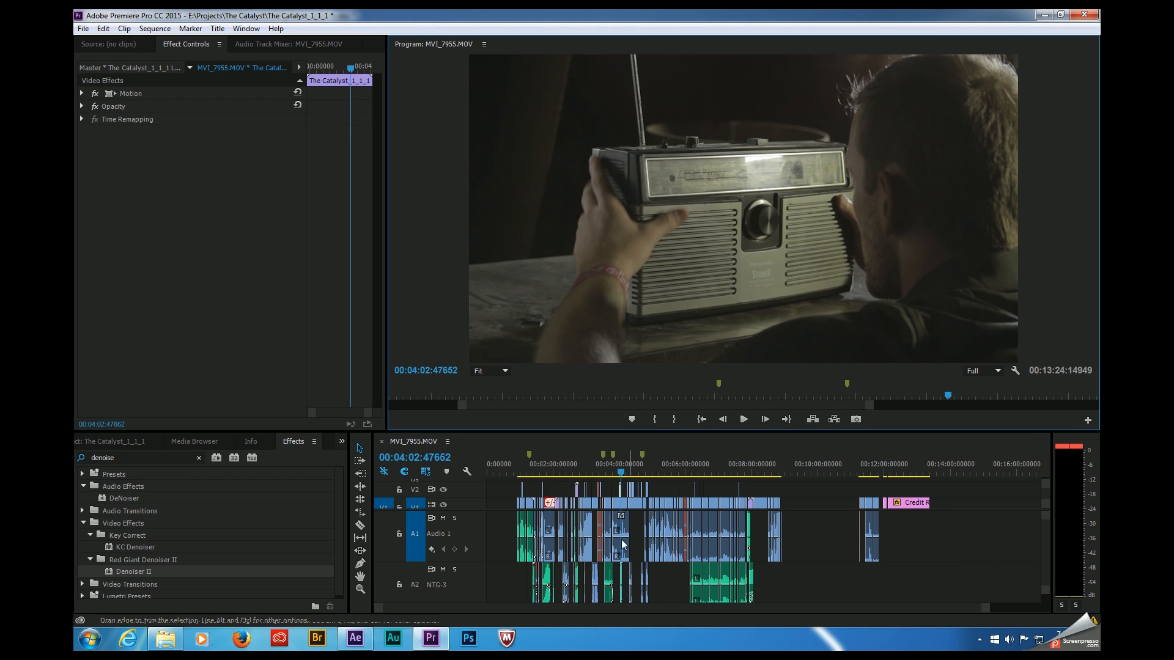
{"action": "mouse_move", "coordinate": [590, 513]}
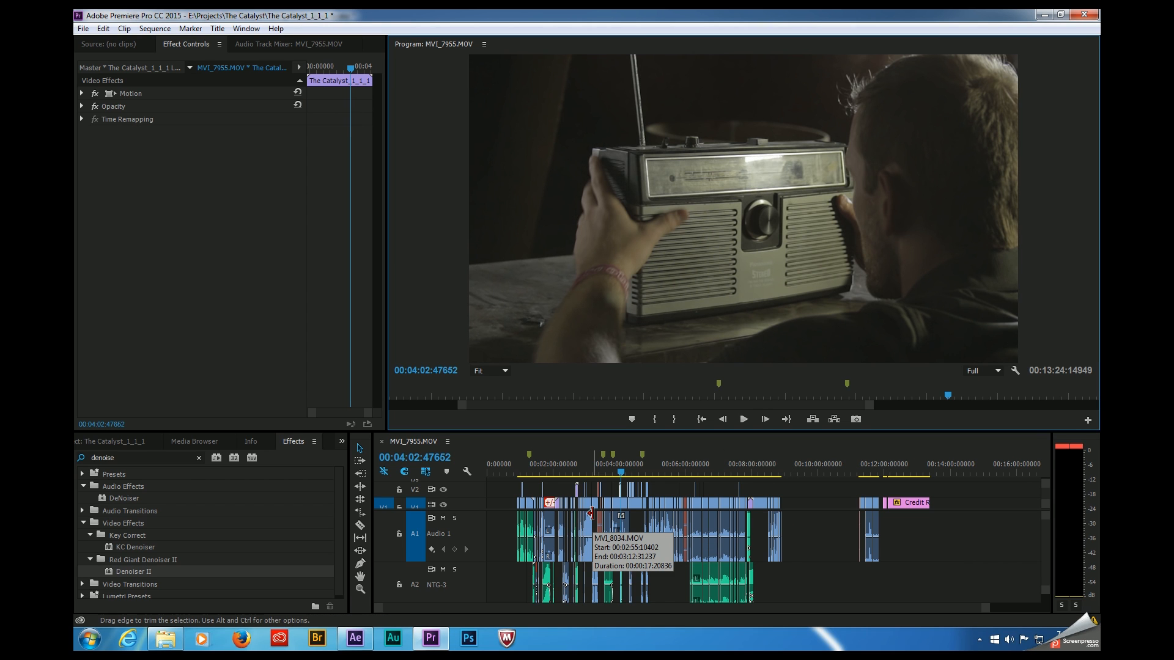